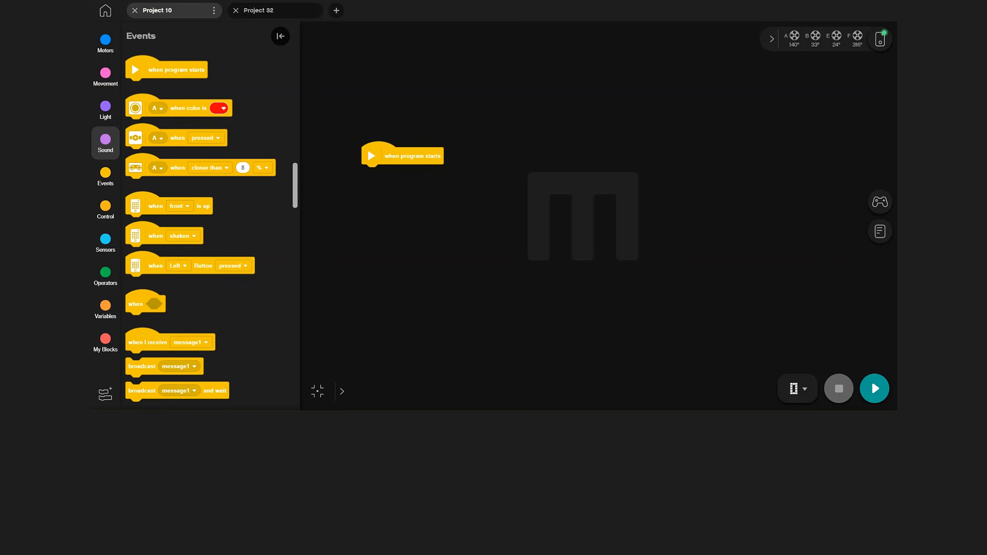
Step: Show the Motors blocks to add 'go shortest path to position' under 'when program starts'
left_click(105, 42)
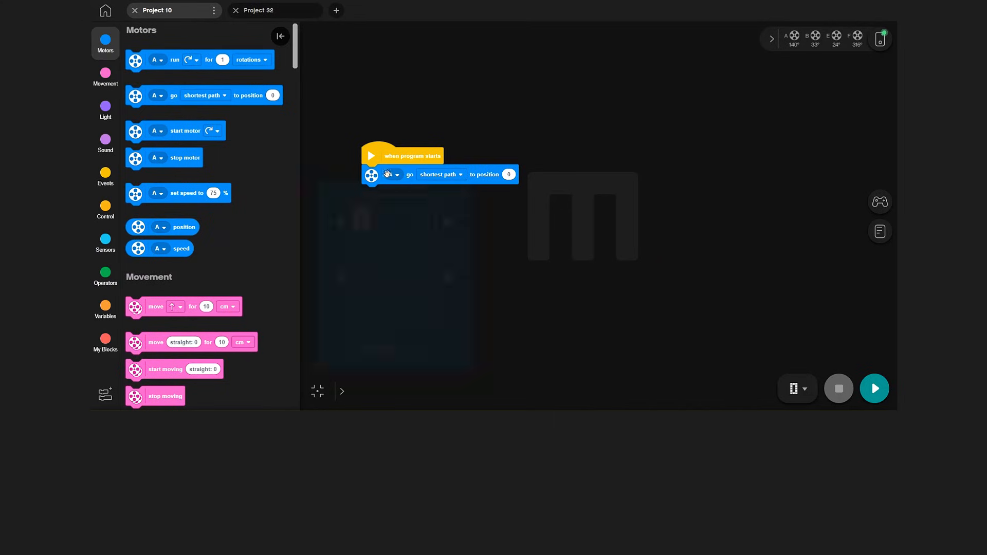
Step: Set the position block's motor port to B, targeting position 45
left_click(390, 174)
type("45")
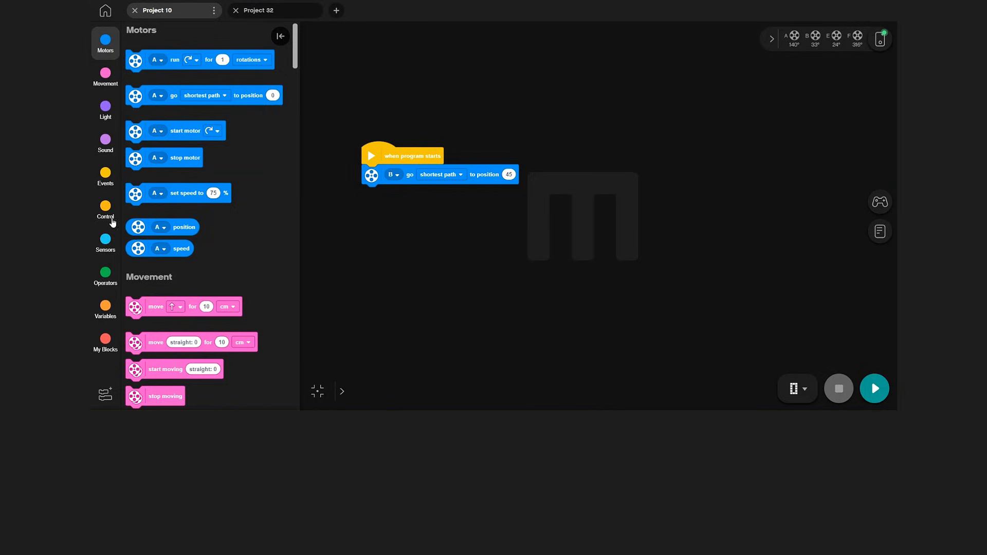
mouse_move(538, 183)
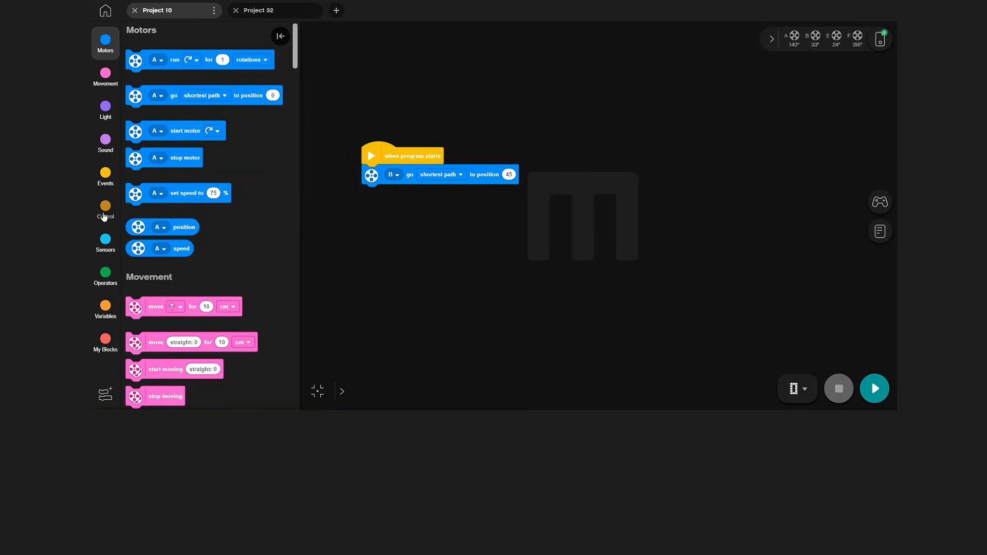
Step: Attach a 'repeat 10' loop from Control below the motor B position block
left_click(105, 209)
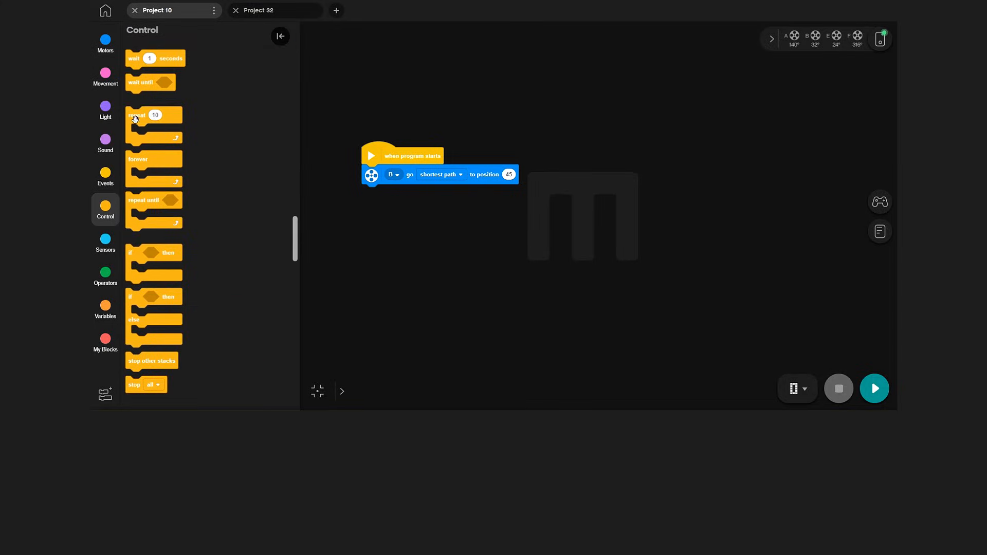
left_click_drag(135, 114, 384, 203)
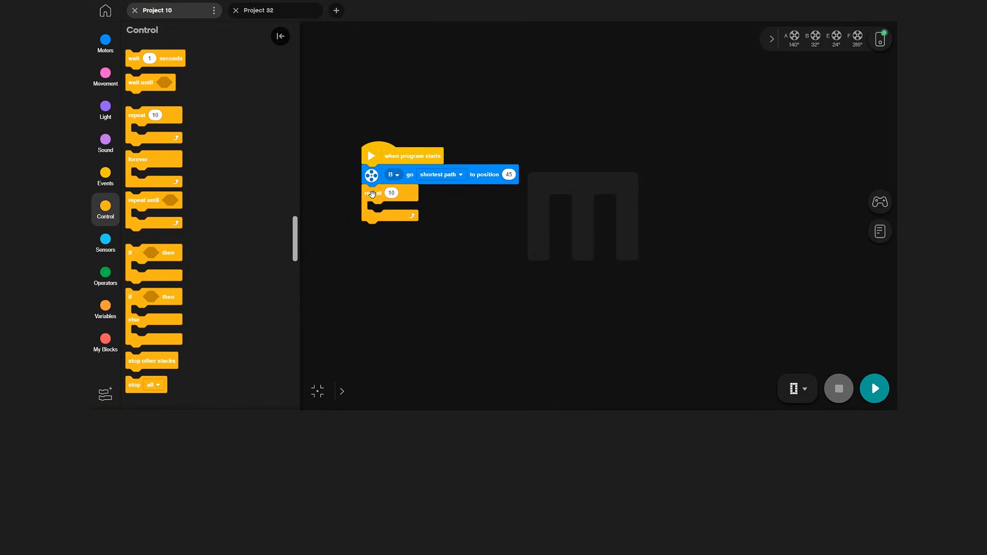
left_click(105, 43)
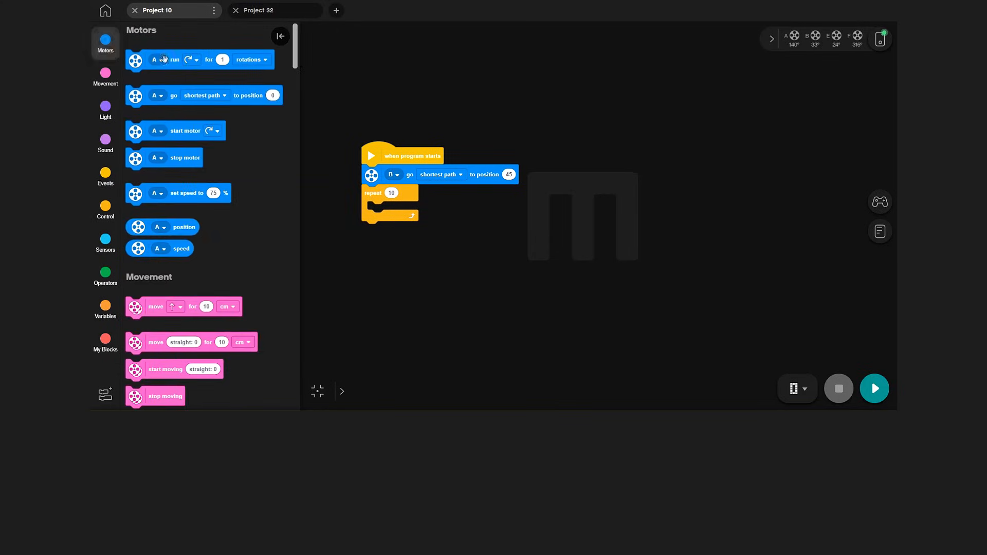
Step: Fill the repeat loop with two motor B 'run for' steps of 20 degrees each
left_click_drag(170, 59, 425, 210)
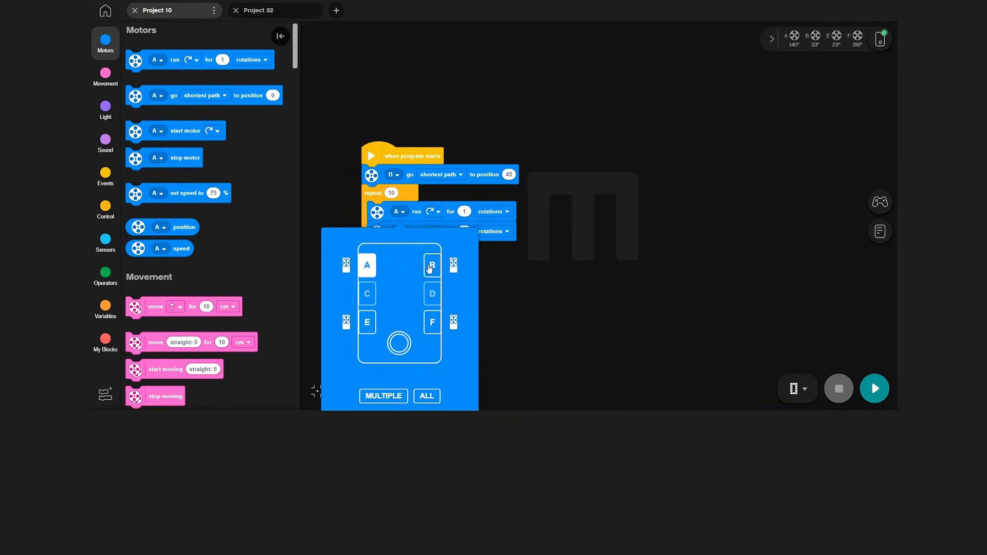
left_click(432, 265)
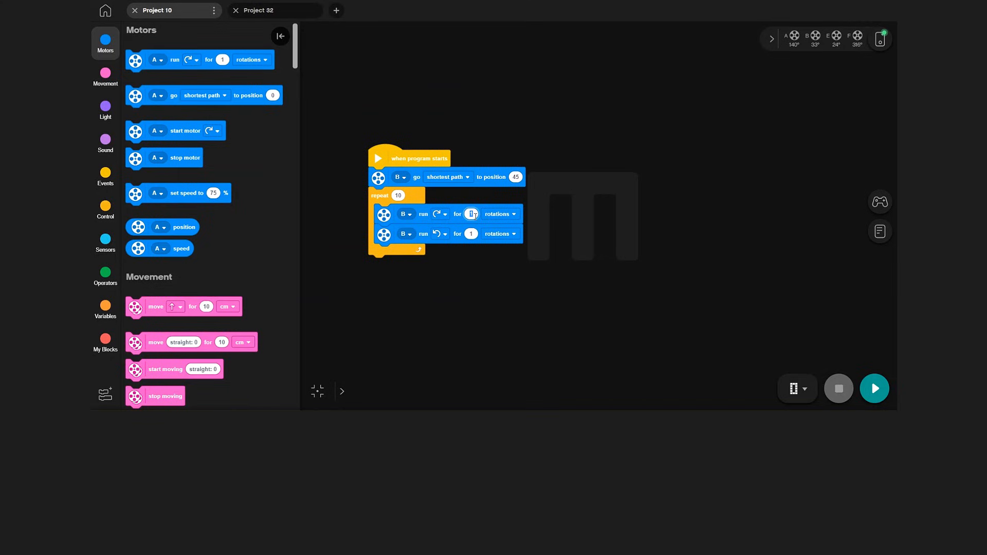
type("20")
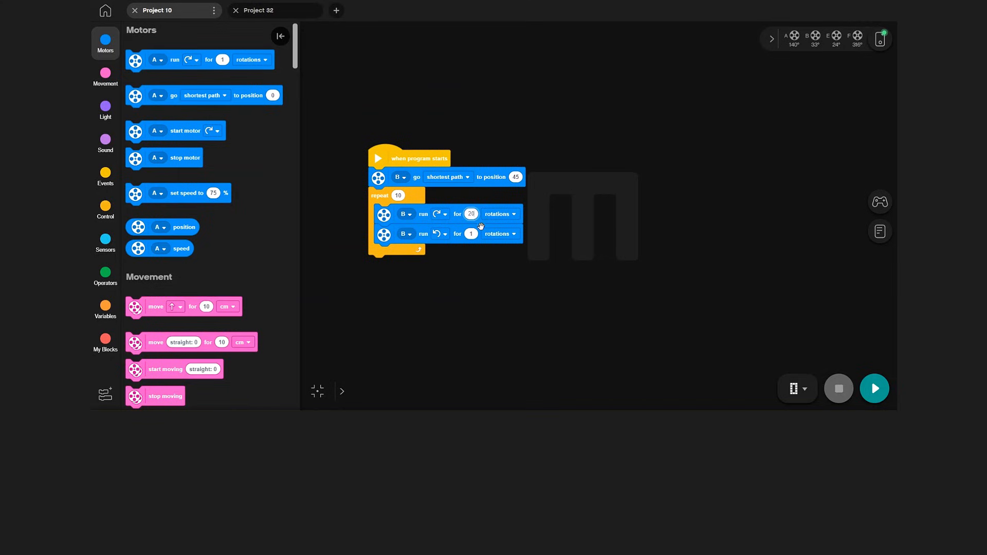
left_click(499, 213)
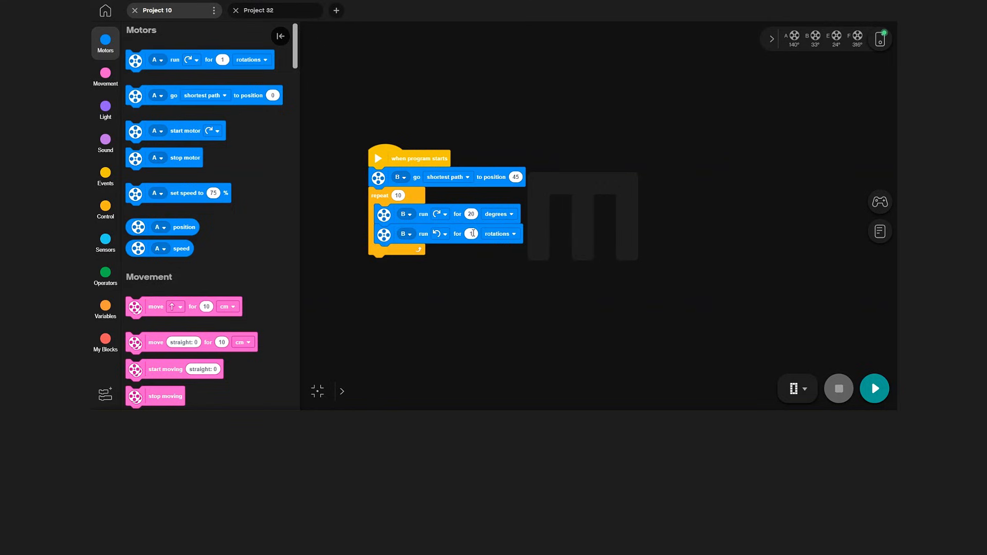
left_click(471, 233)
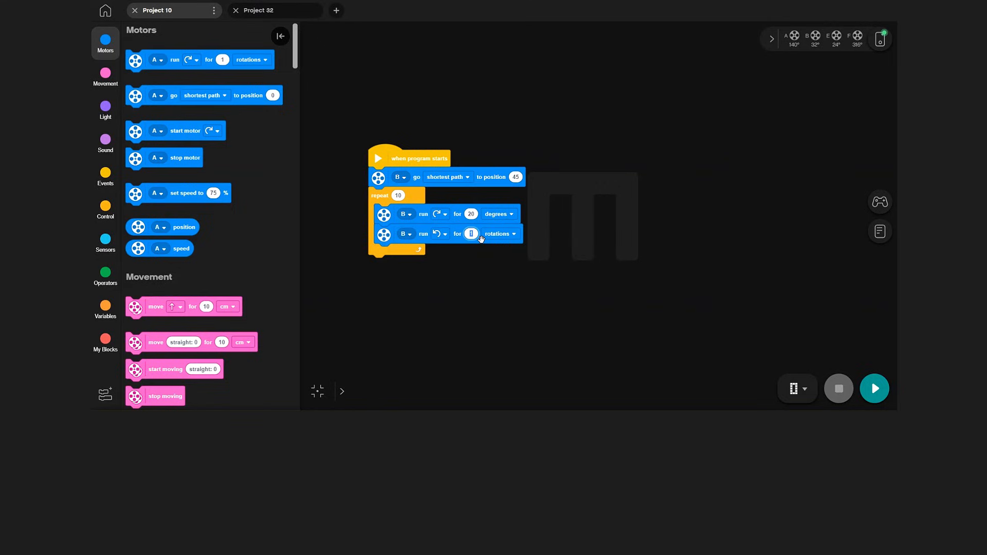
type("20")
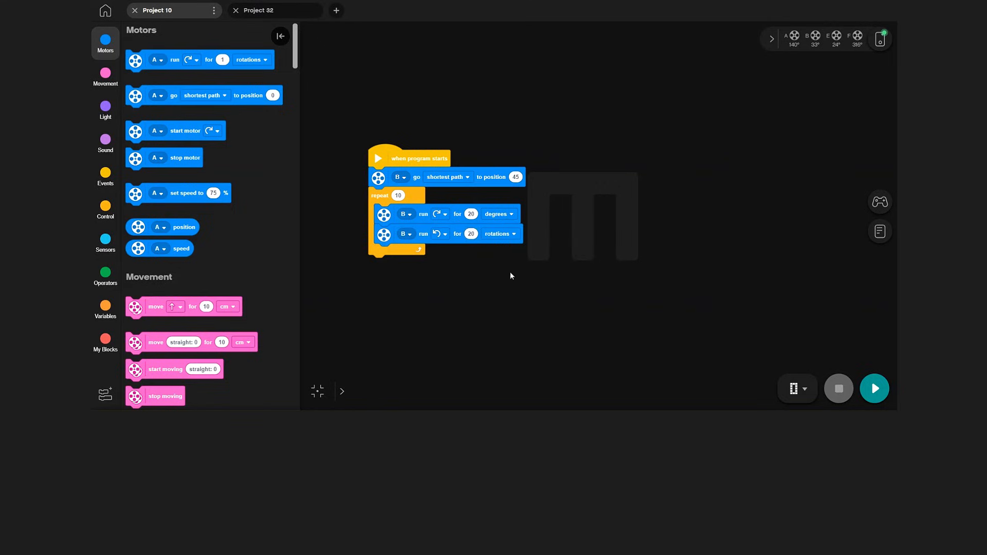
left_click(513, 233)
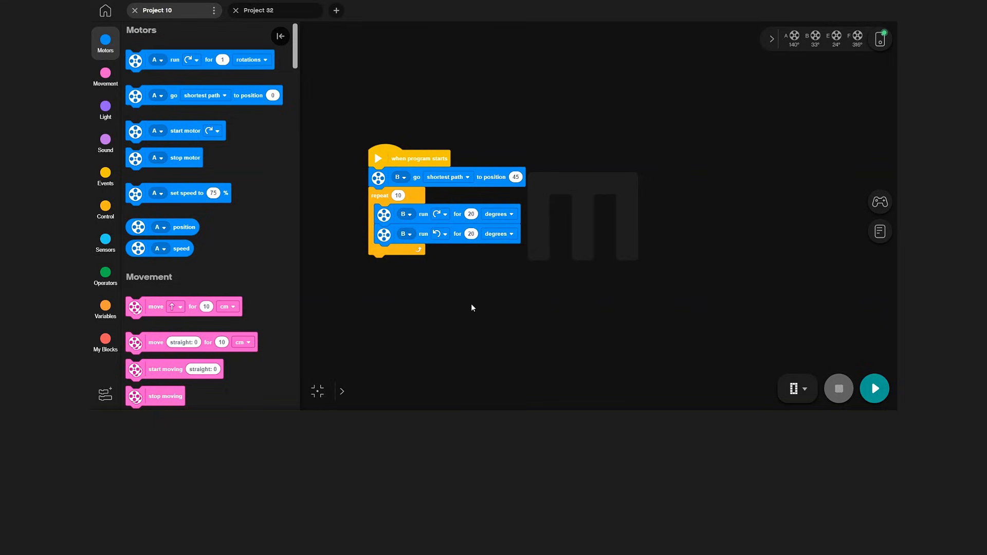
Step: Change the repeat loop's count from 10 to 5
left_click(398, 196)
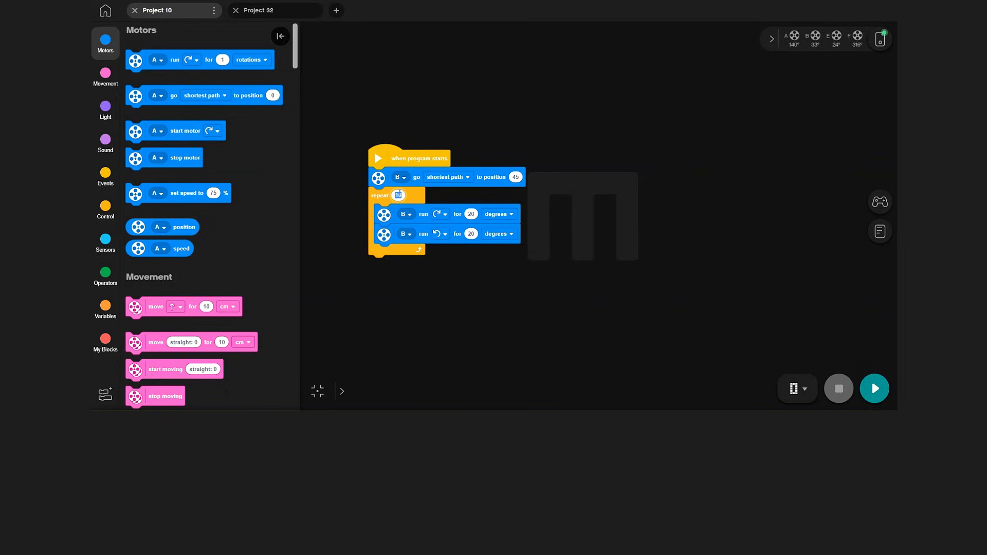
type("5")
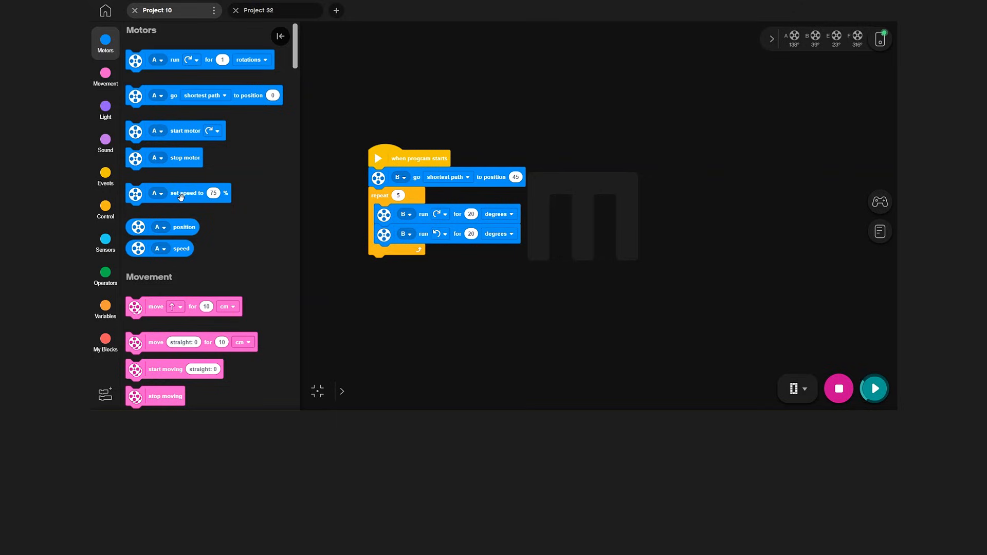
Step: Insert 'set speed to 75%' between 'when program starts' and the position block, then edit its value
left_click_drag(179, 193, 428, 177)
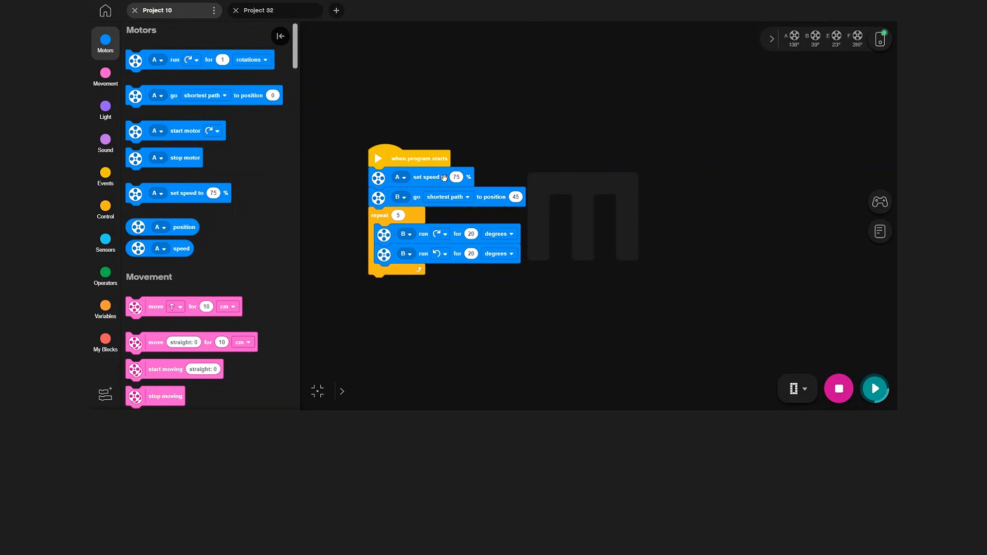
left_click(456, 177)
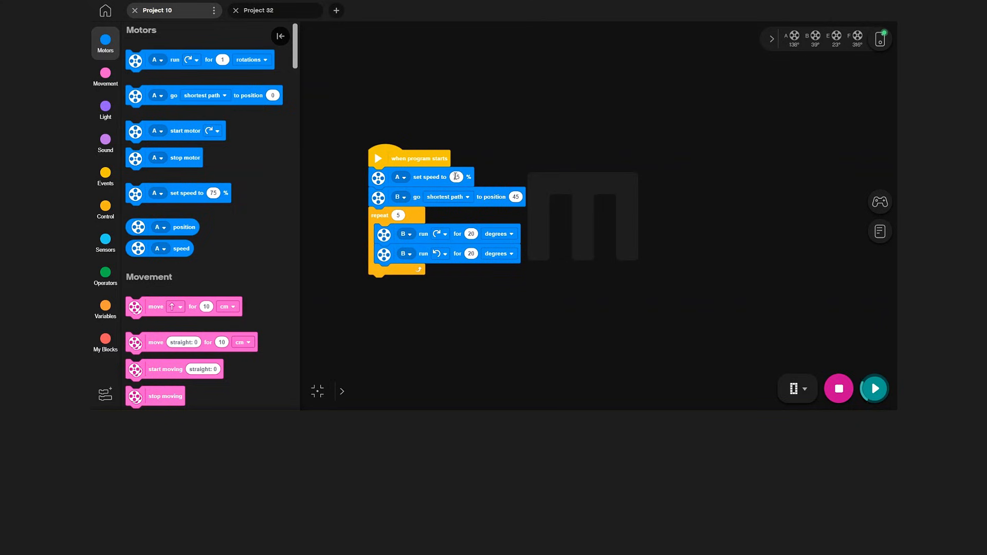